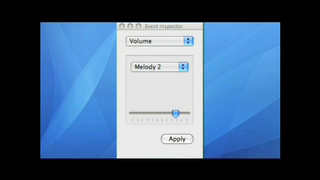
# Drag the Melody 1 volume slider fully left to its minimum level
pyautogui.moveTo(178, 104); pyautogui.dragTo(132, 104)
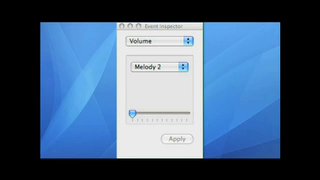